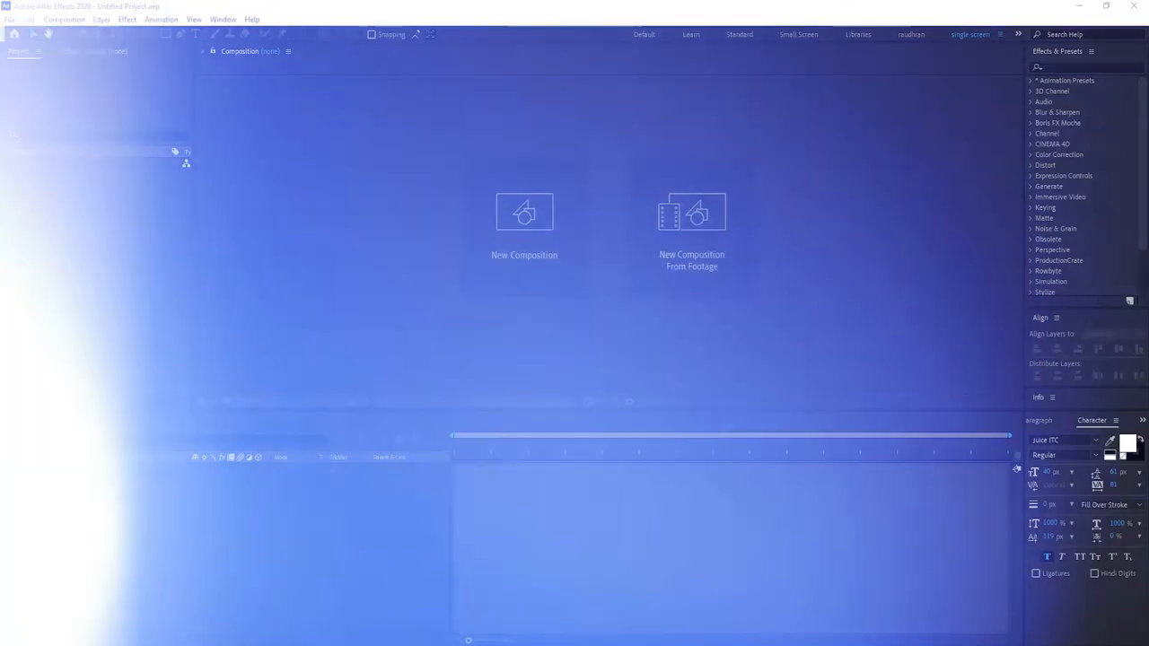
Create a composition named 'main' at 1920×1080 and 30 fps
click(525, 213)
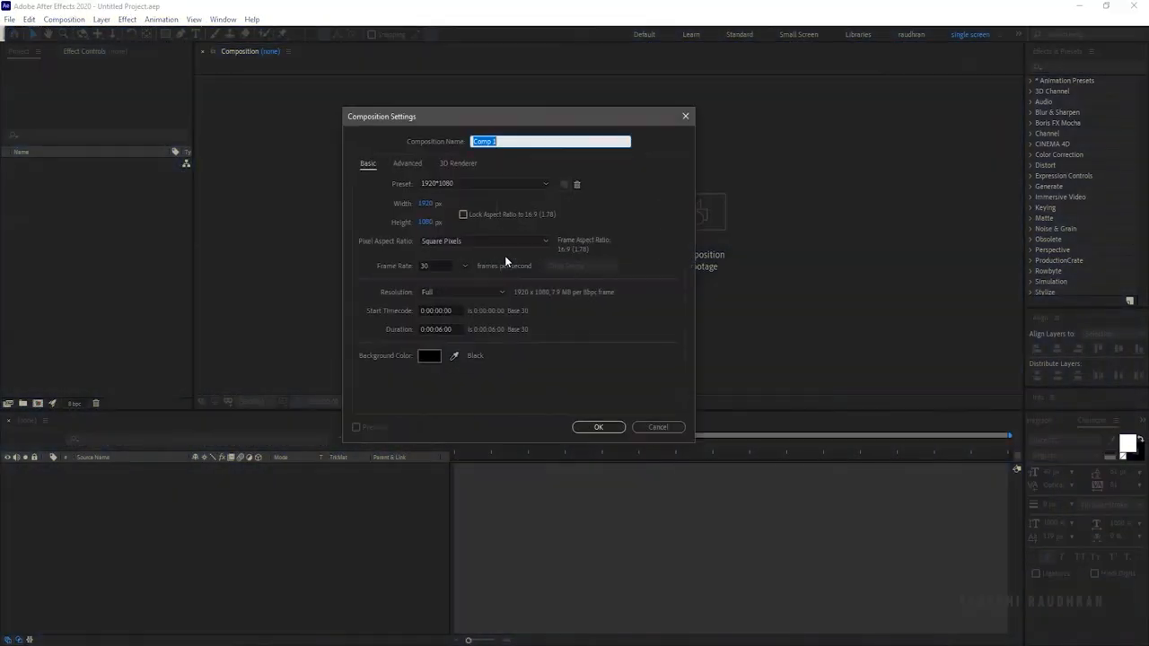
text(mu)
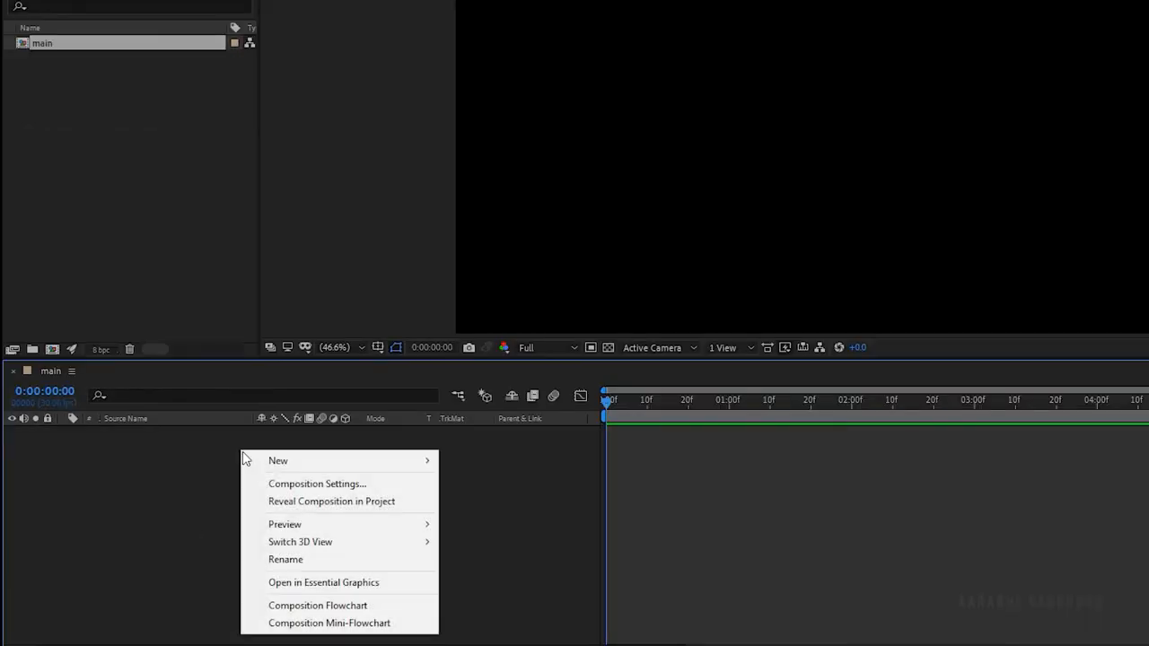
mouse_move(278, 461)
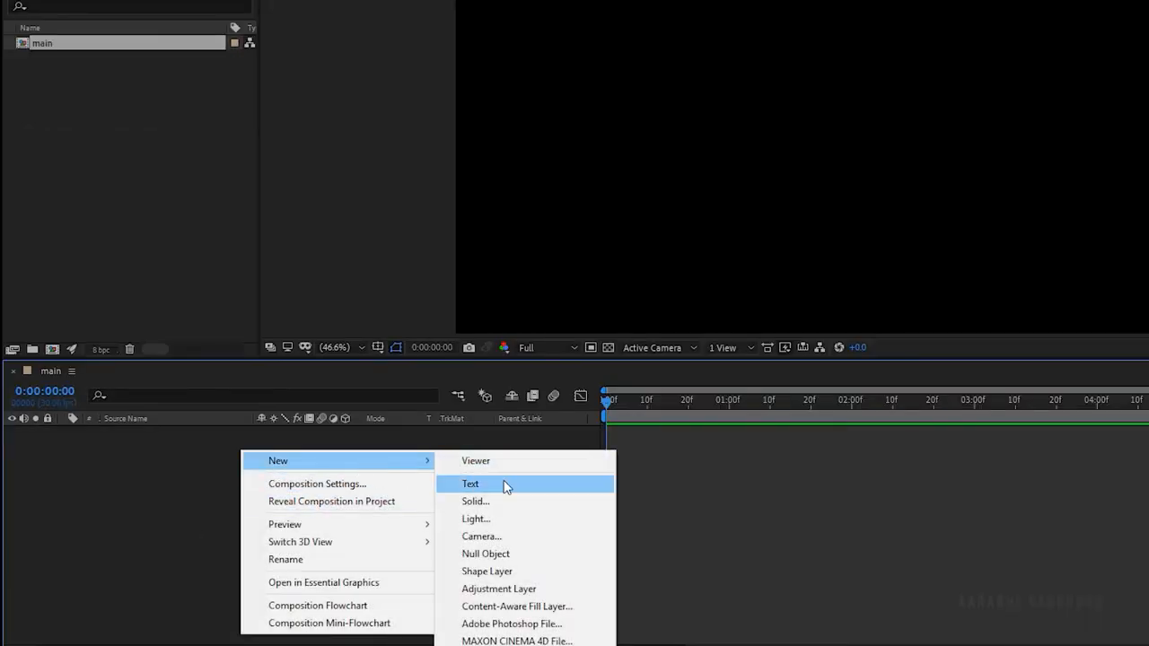
Add a text layer reading TITLE and duplicate it as TITLE 2
click(471, 484)
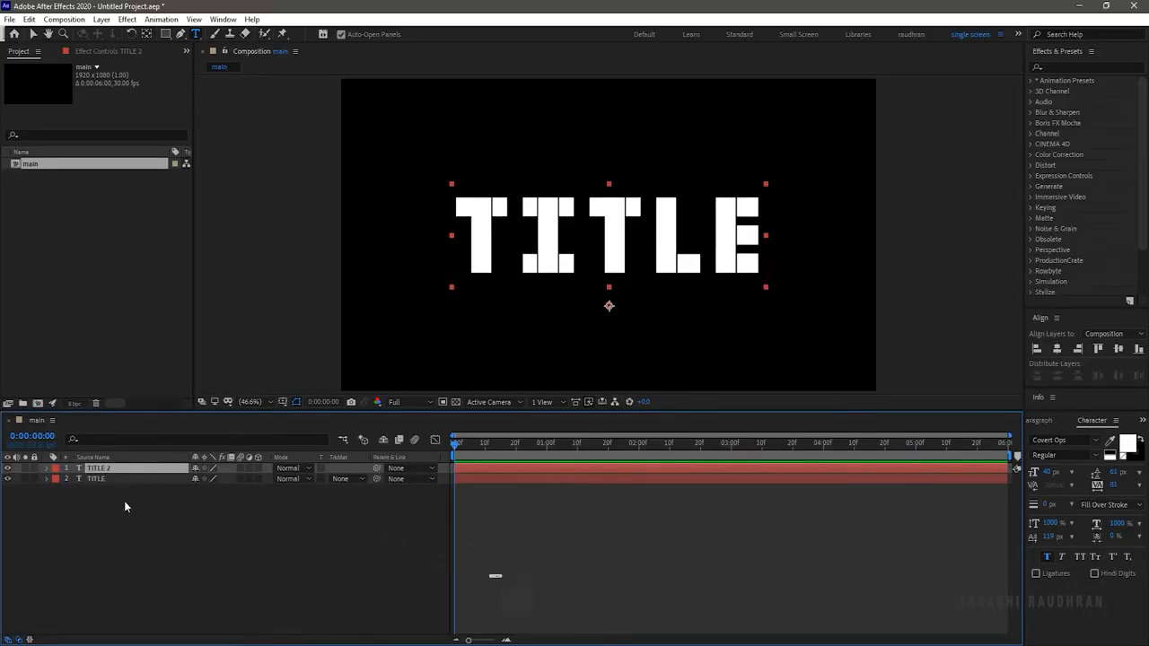
Apply Bevel Alpha to TITLE 2 and CC Radial Fast Blur to TITLE
text(be)
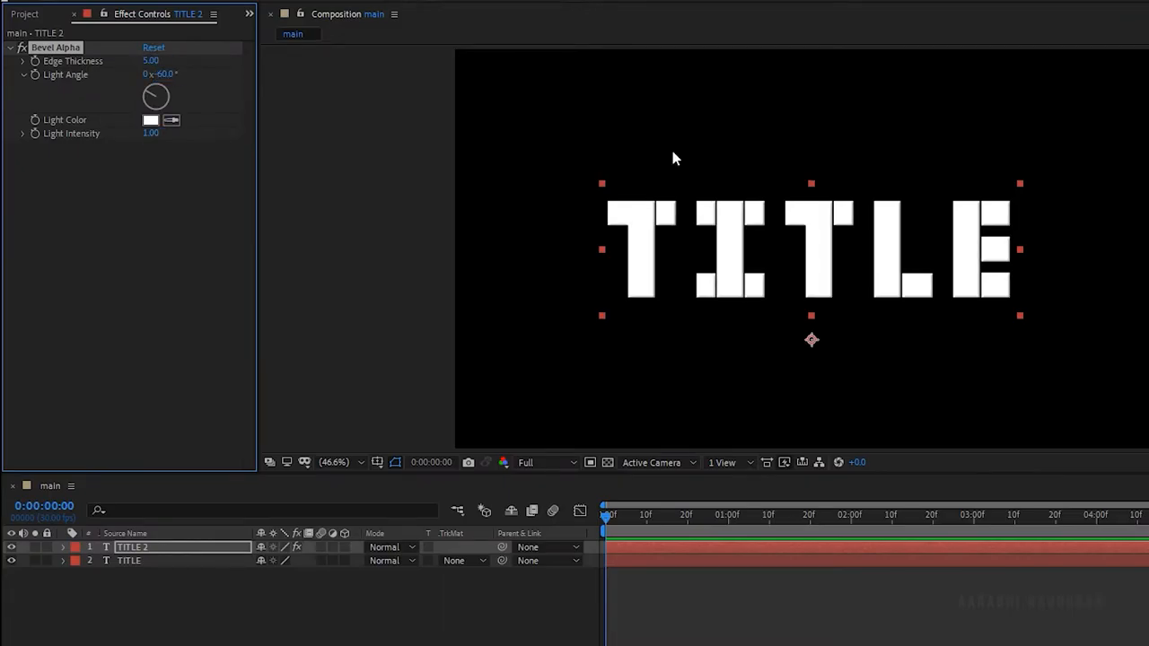
text(cc)
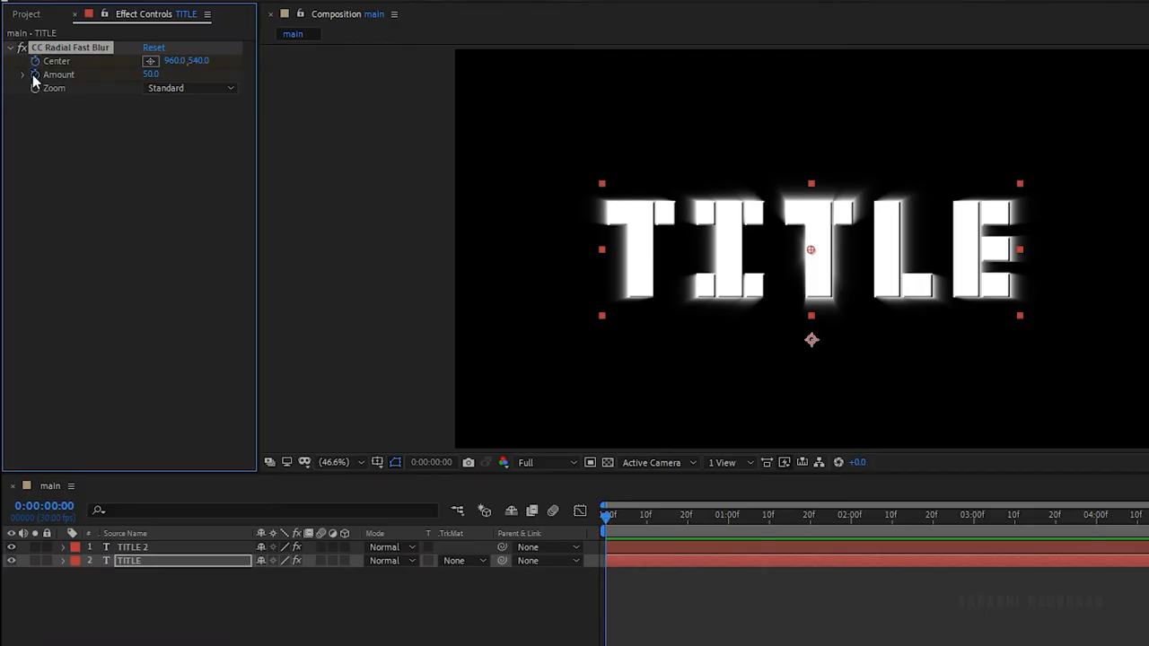
Adjust TITLE's radial blur amount and centre, then pre-compose both text layers as 'tph'
double_click(150, 73)
text(100)
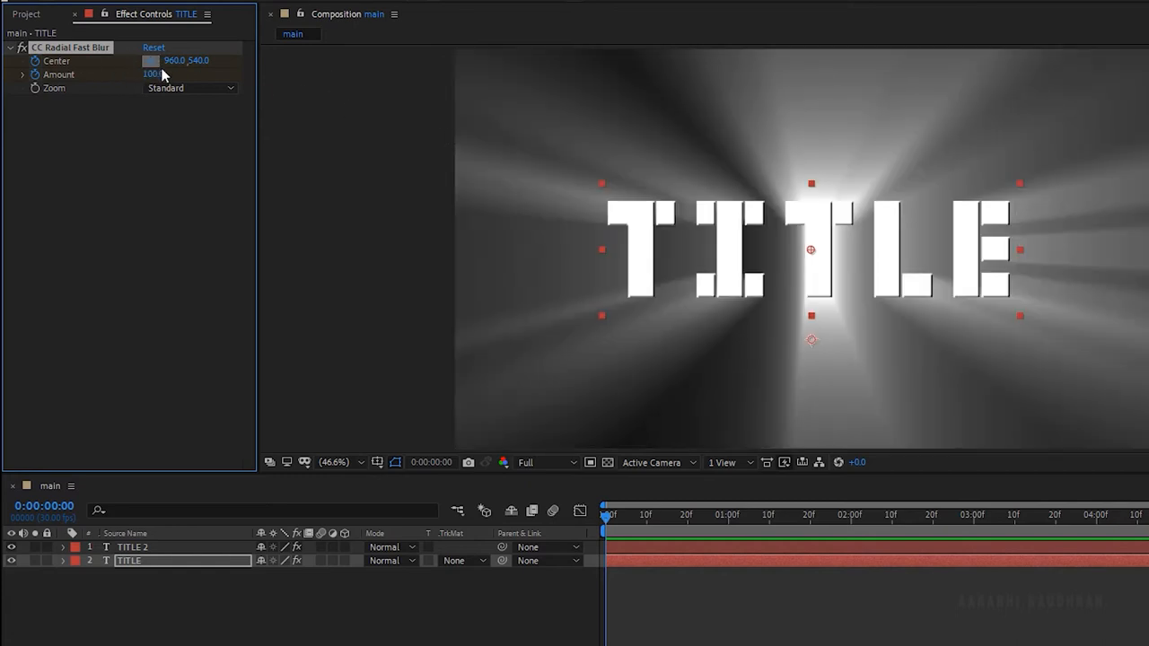
drag(810, 250, 528, 178)
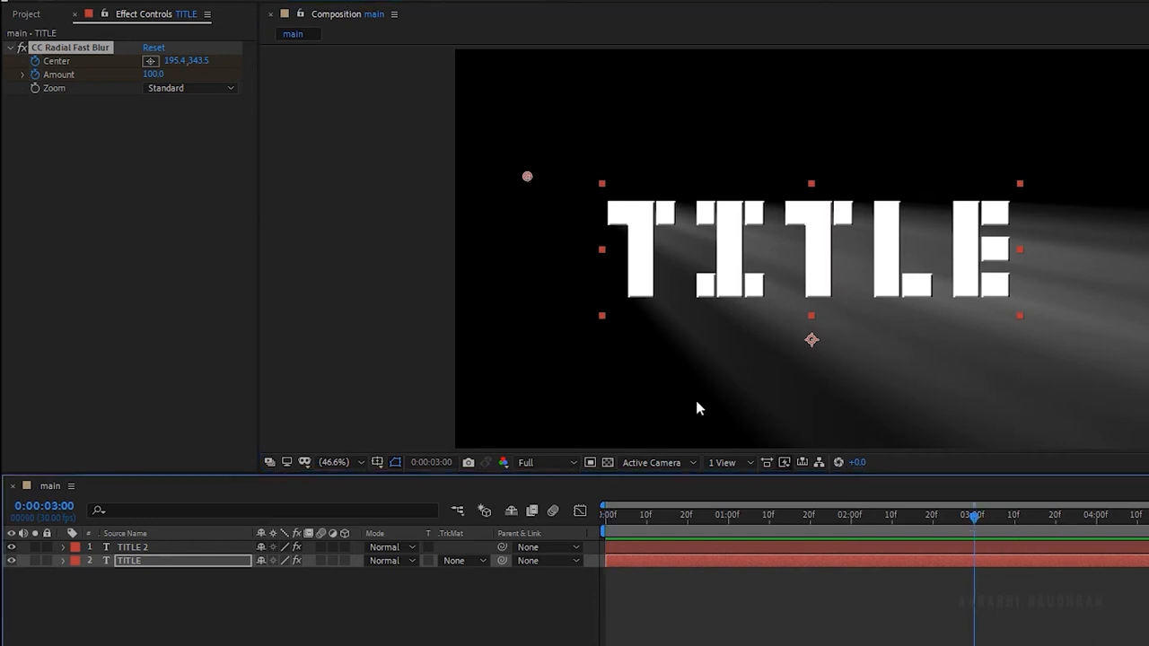
double_click(153, 75)
text(0)
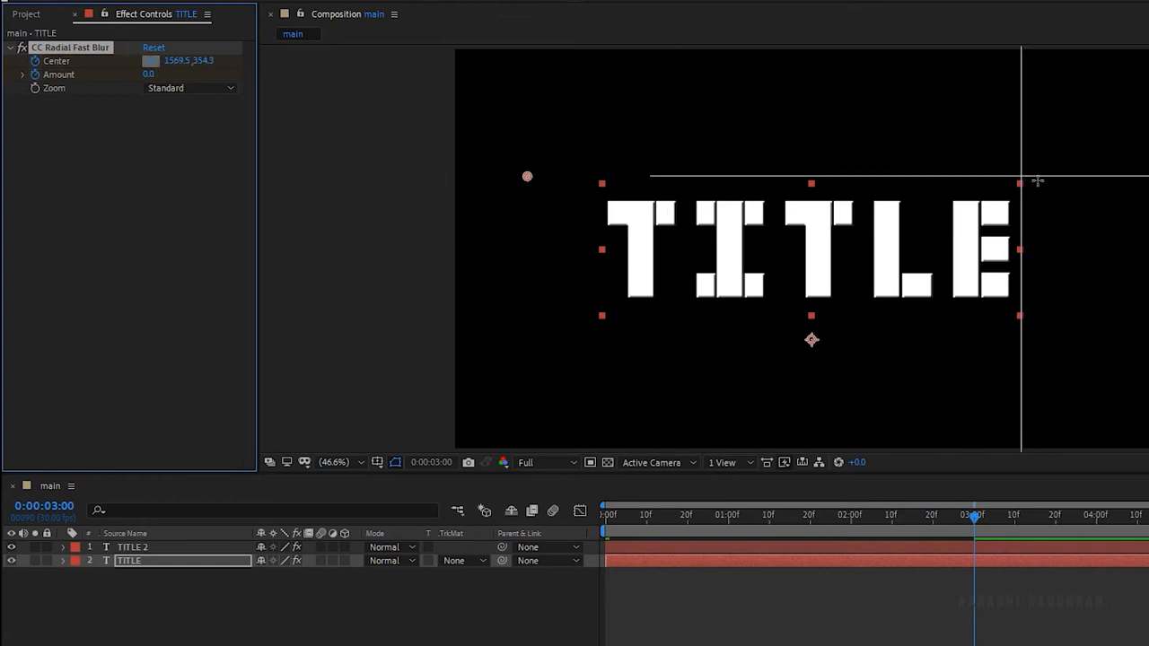
click(189, 88)
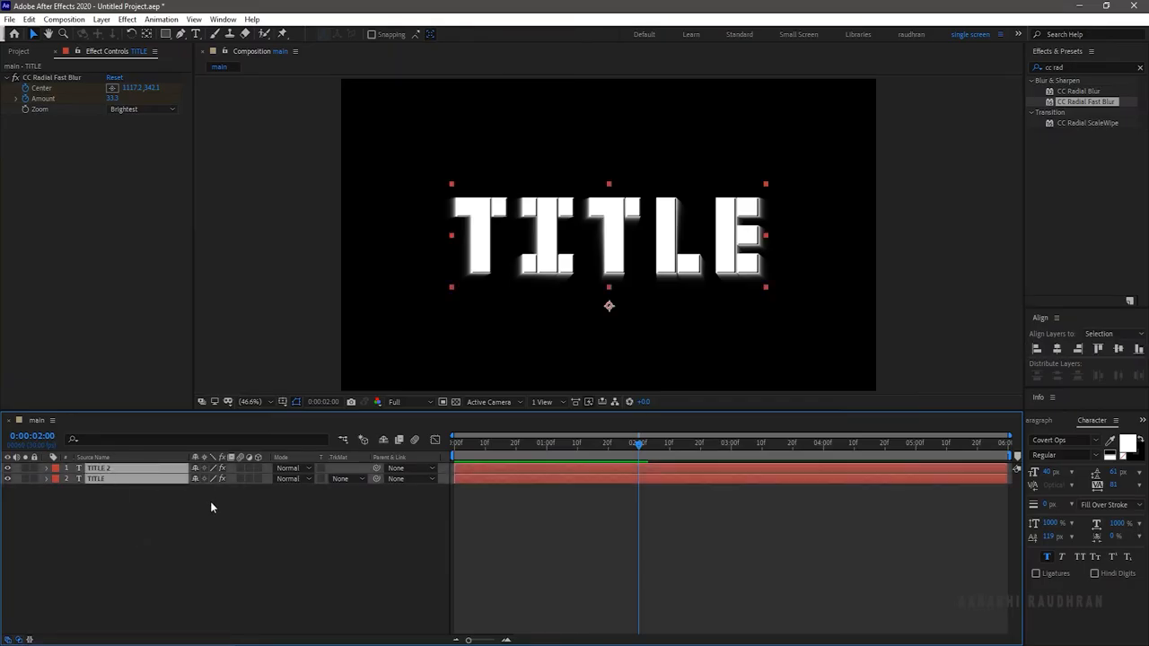
right_click(99, 468)
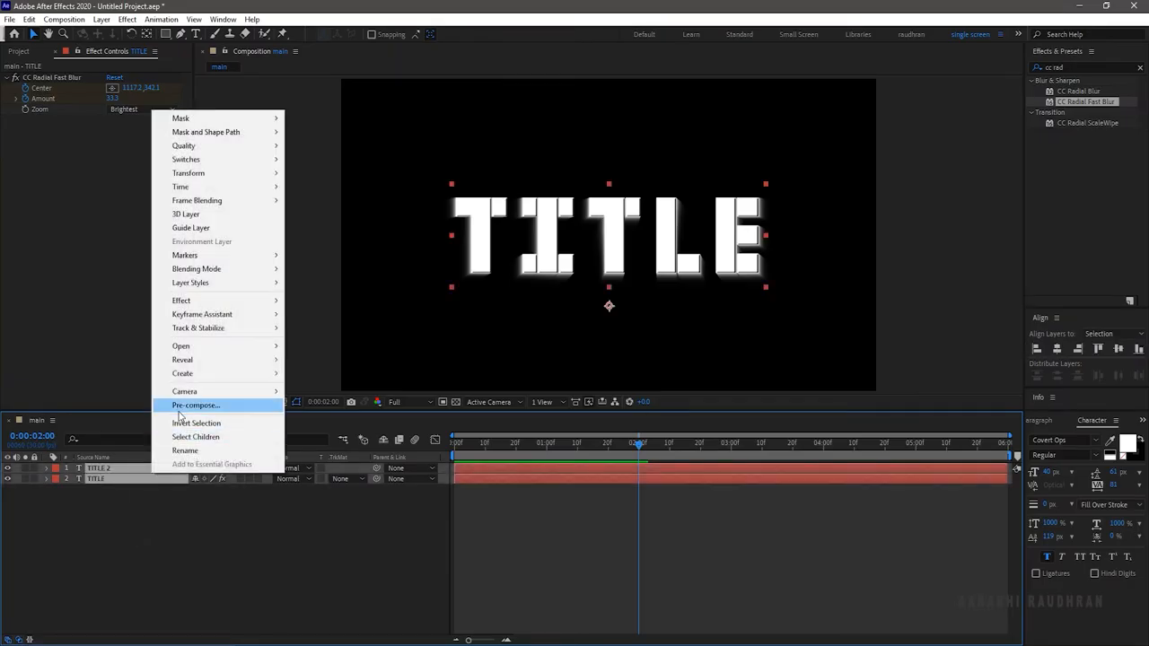
click(195, 405)
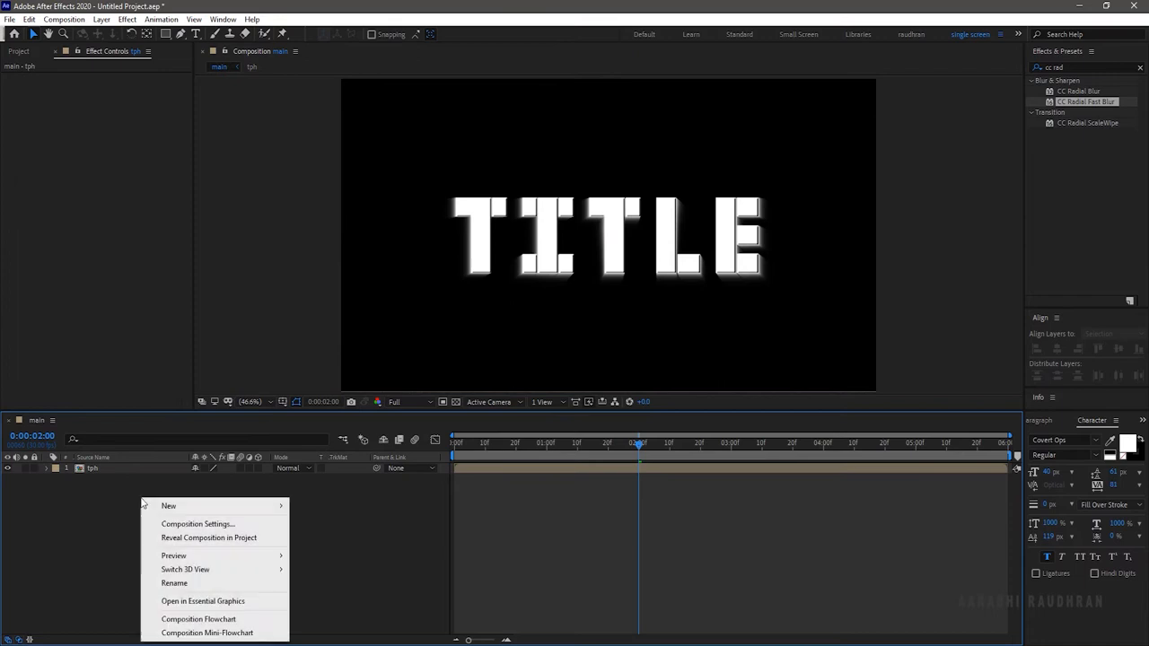
mouse_move(168, 505)
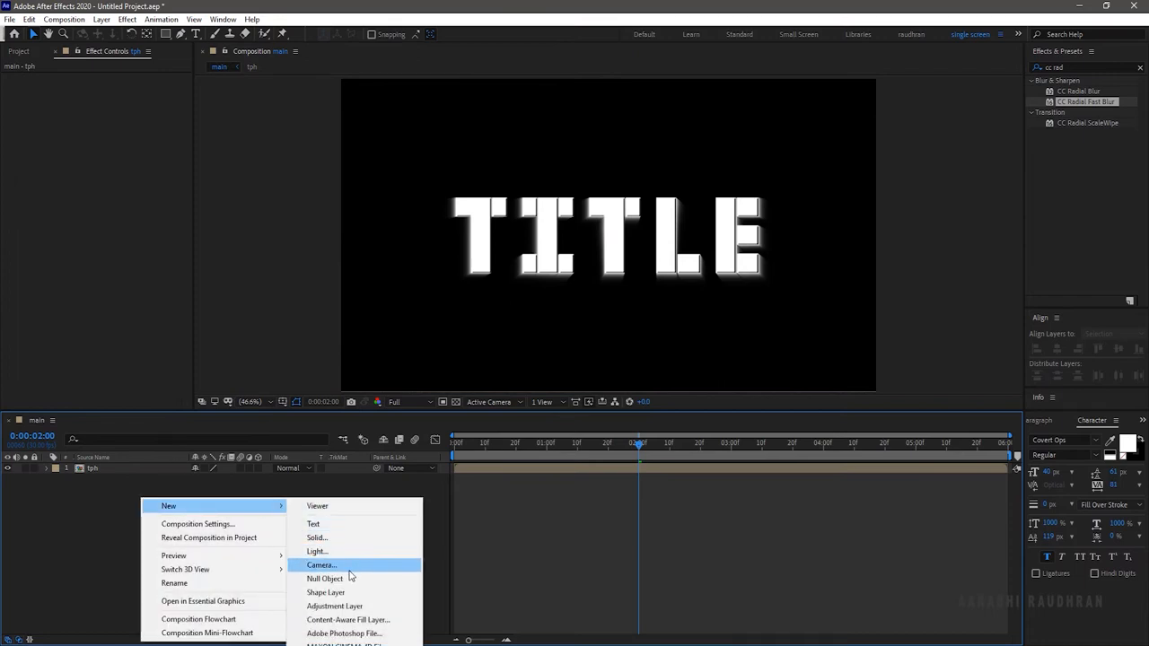
Add a 1920×1080 black solid layer named bg beneath tph
click(316, 537)
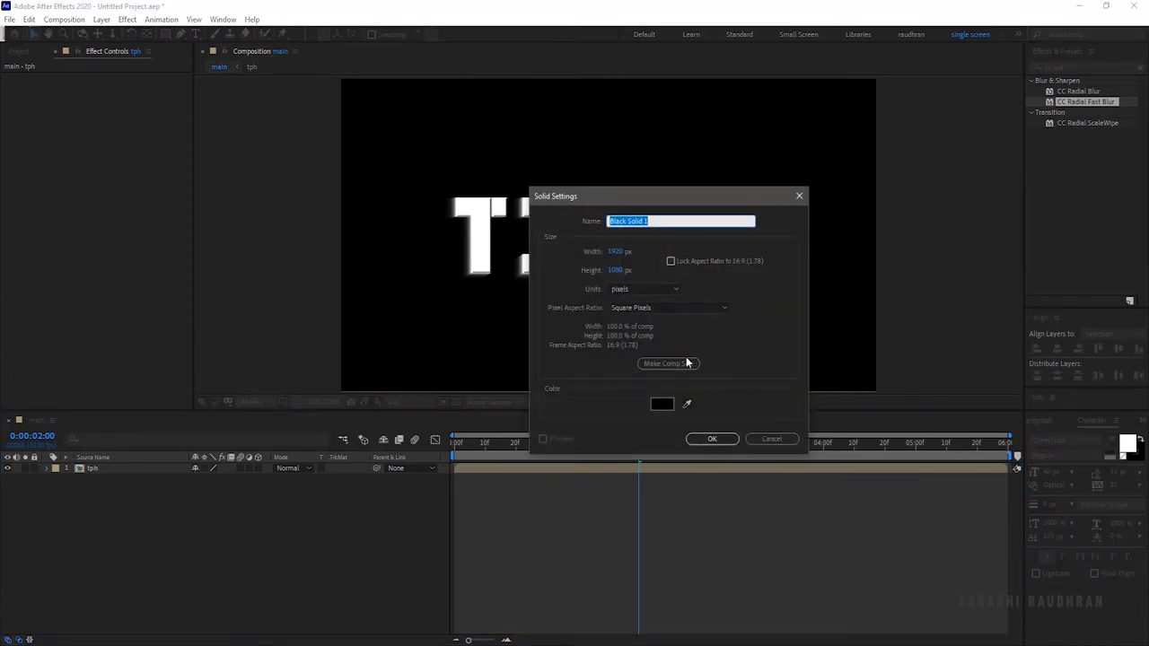
click(712, 439)
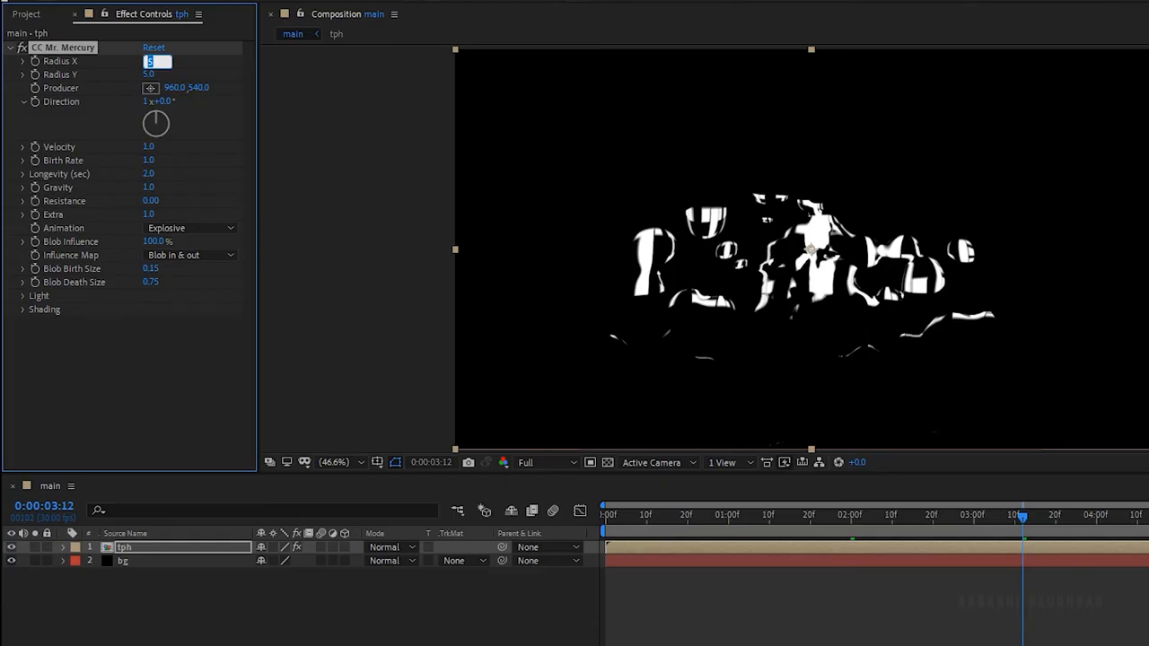
Tune CC Mr. Mercury: radius 200×150, birth rate 5, blob death size 1.50
text(2)
click(156, 75)
text(150)
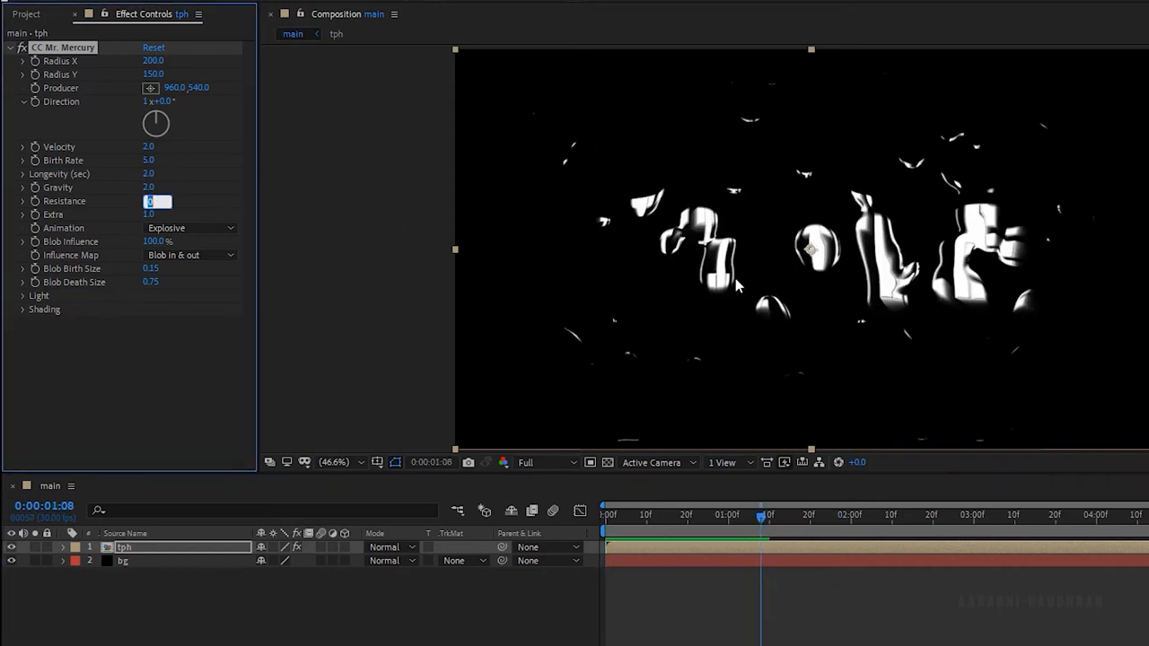
text(2)
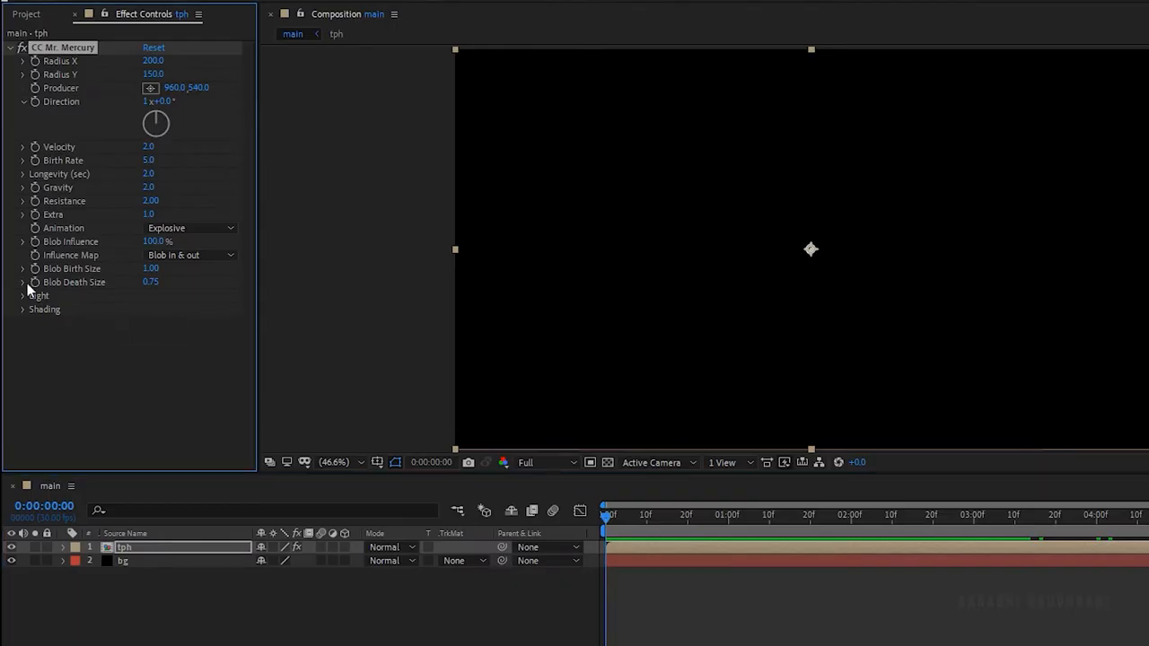
click(22, 281)
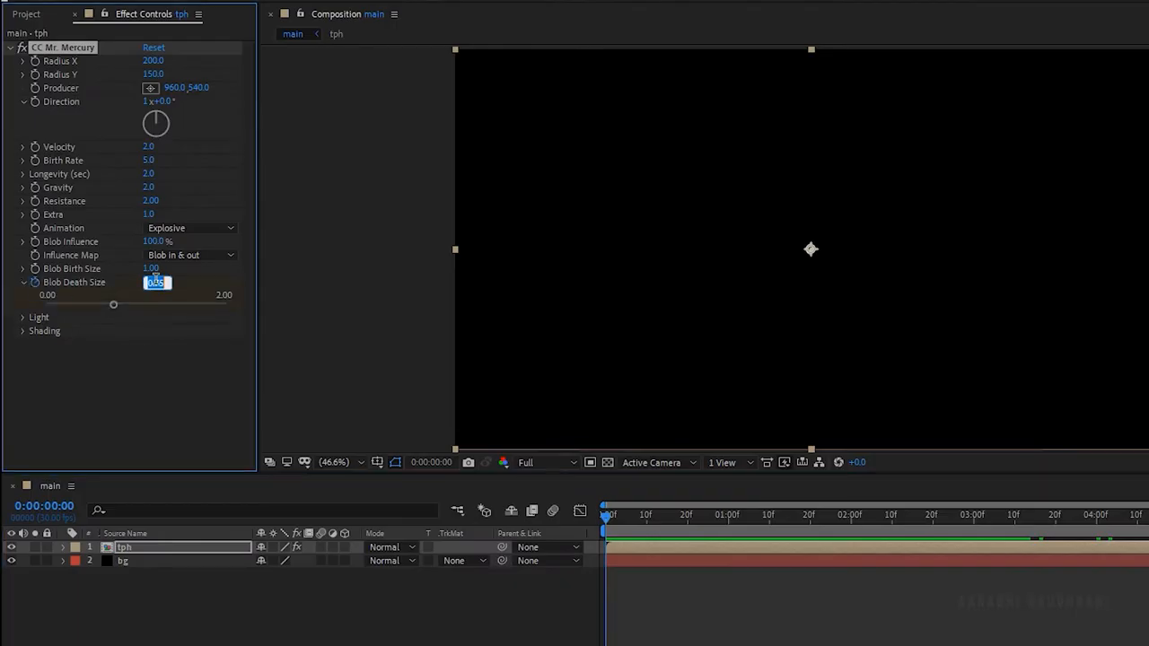
text(2)
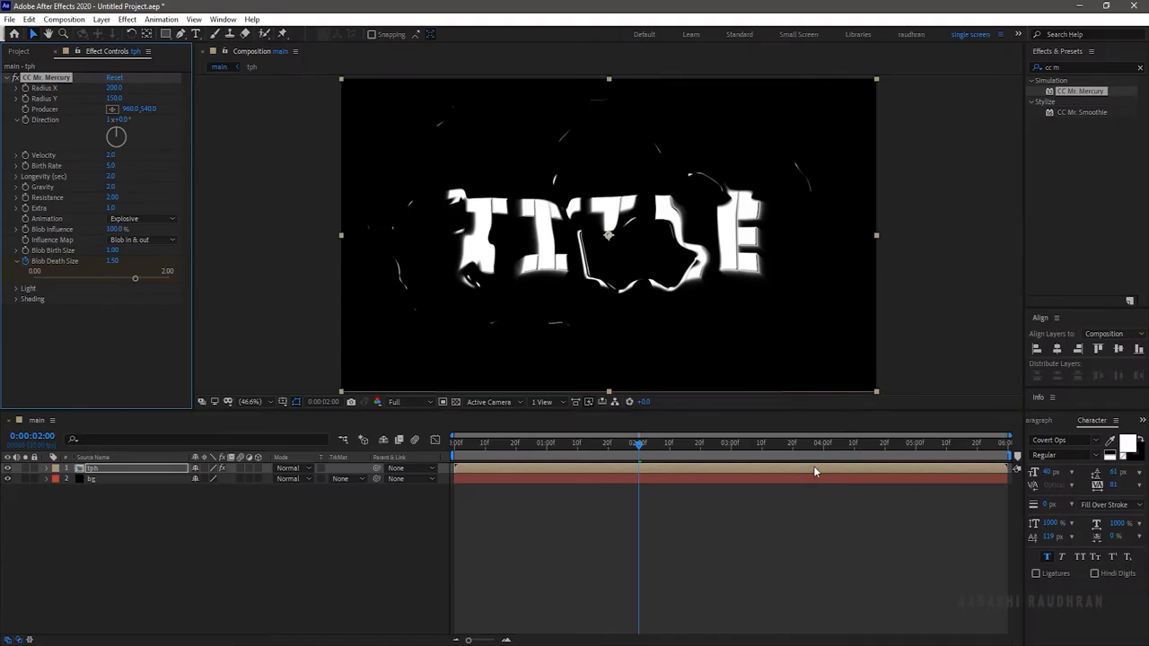
click(826, 442)
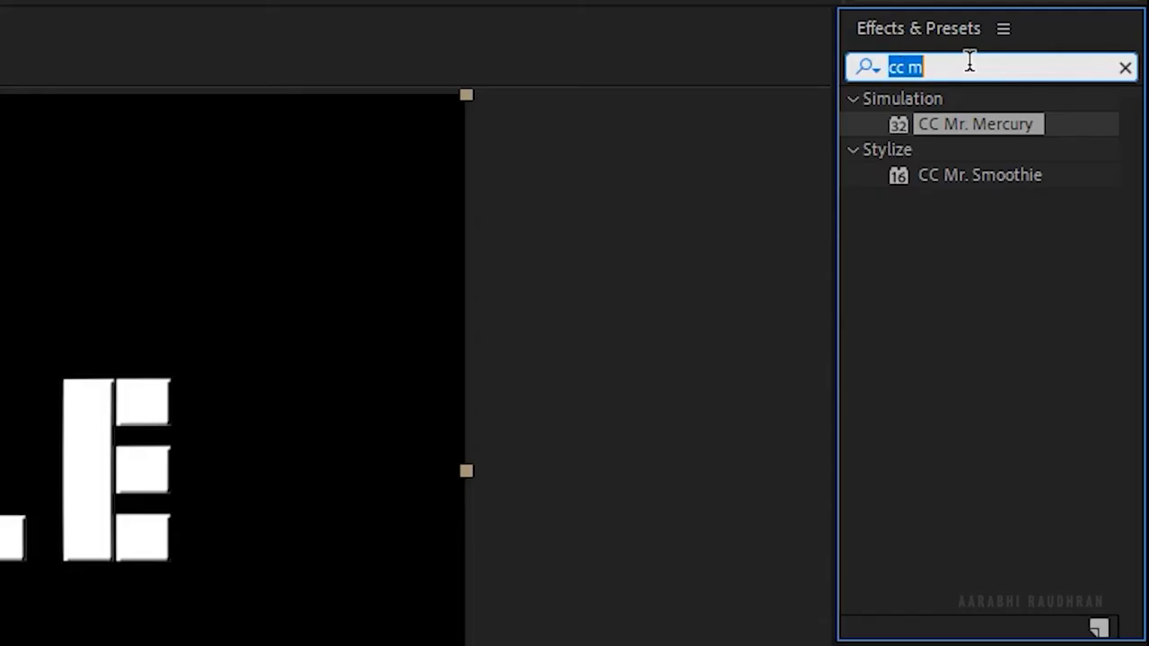
Apply a radial Gradient Ramp to tph, cyan at centre fading to black
text(gradient)
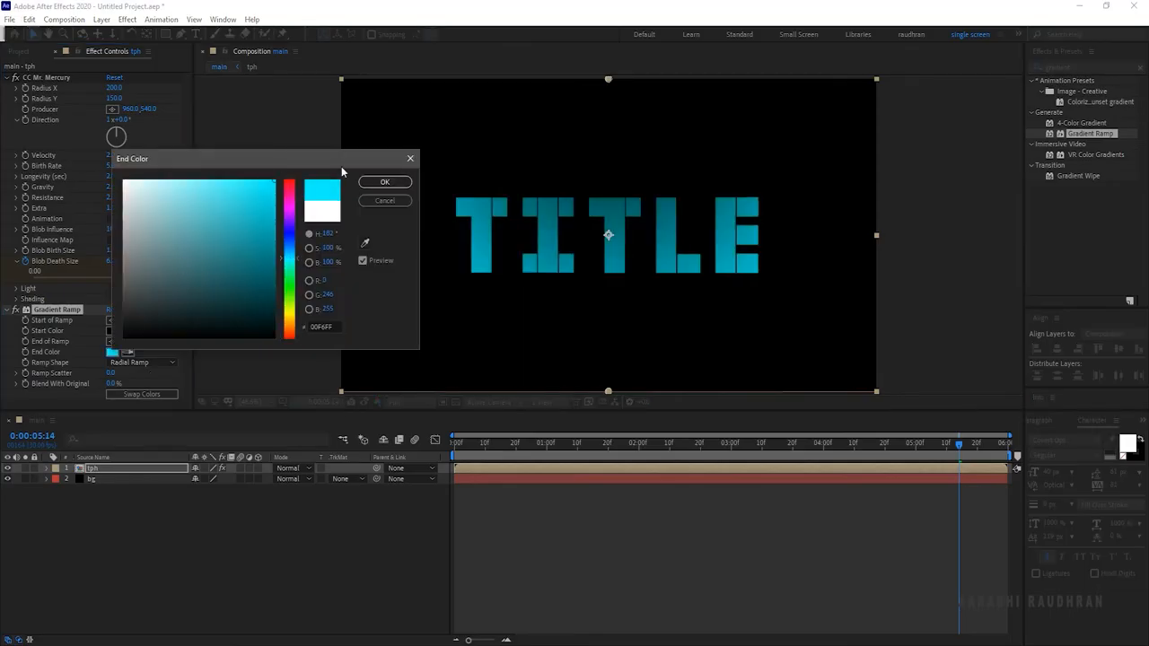
click(384, 181)
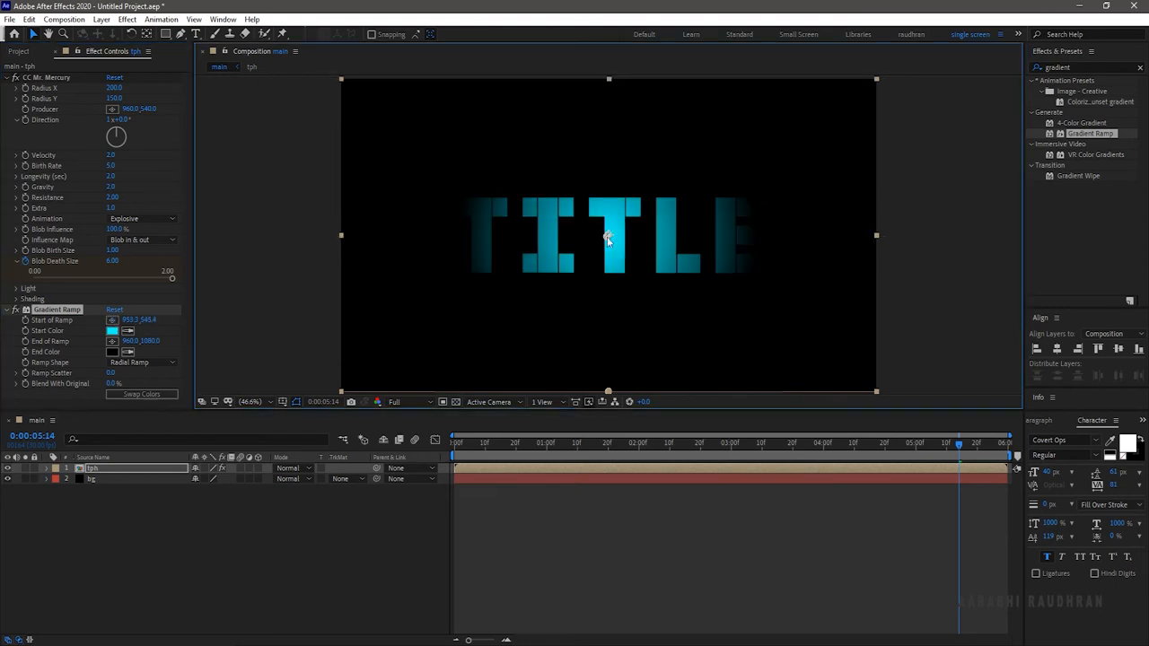
text(tin)
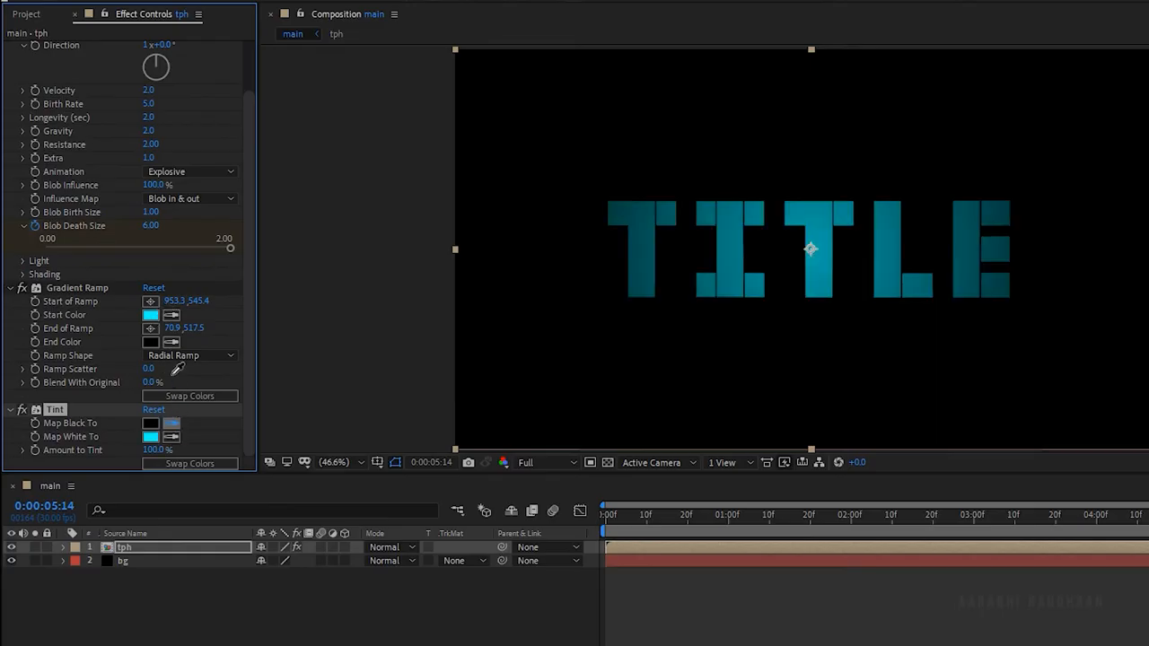
Set Tint's Map Black To colour to white, keeping Map White To cyan
click(150, 423)
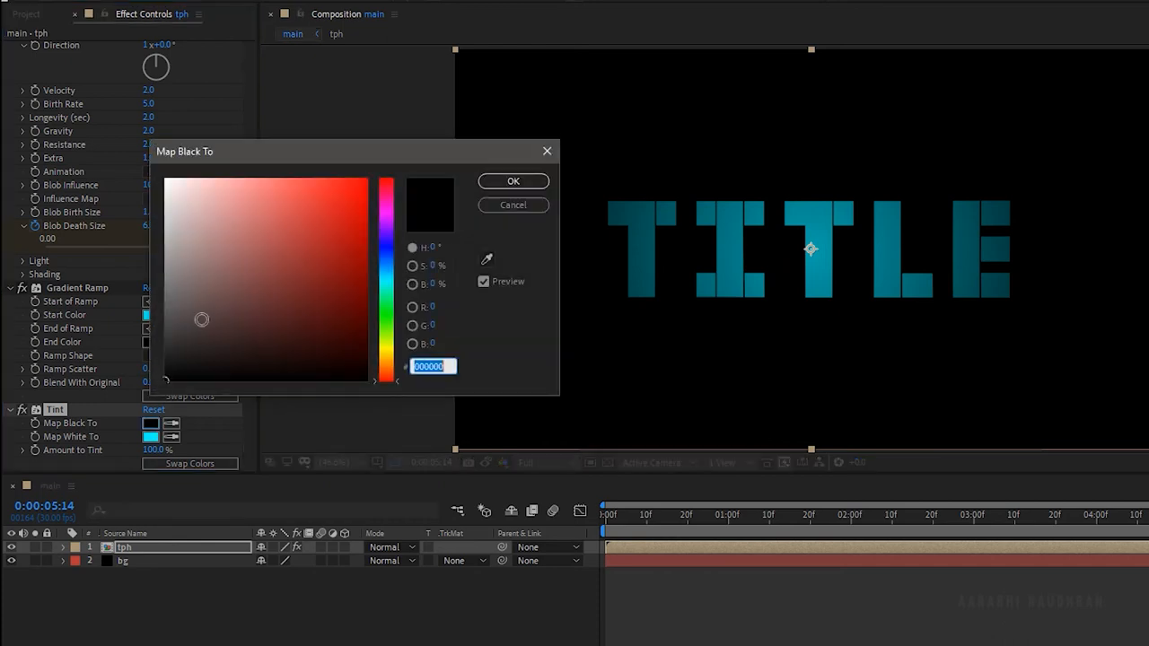
click(513, 180)
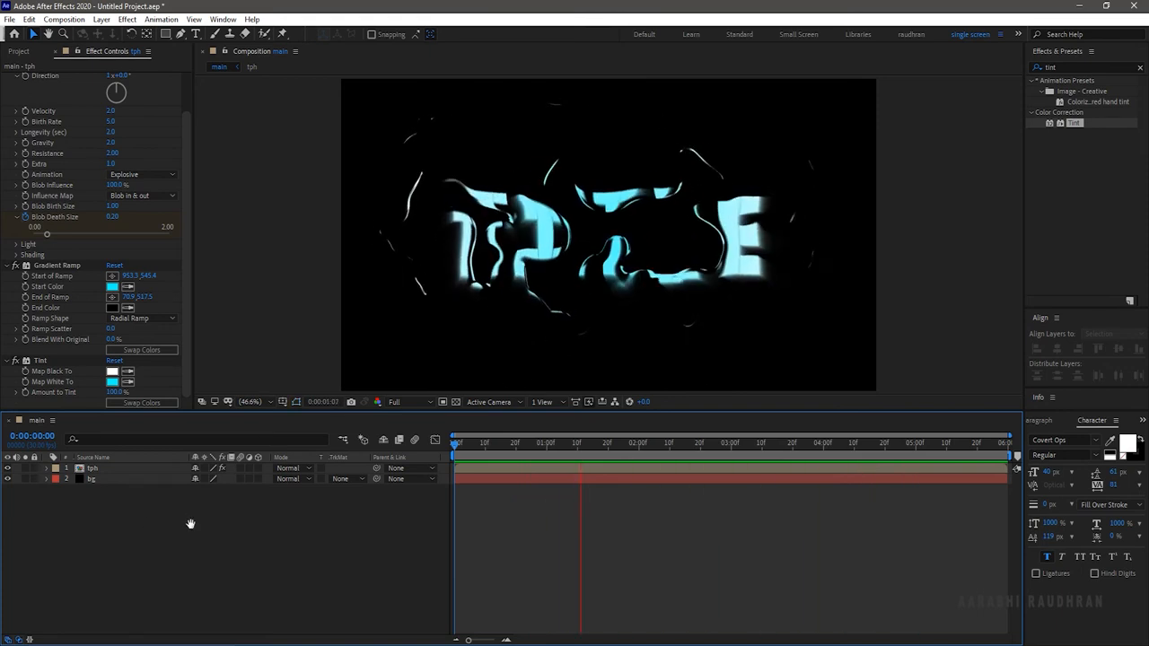
Pre-compose the layers as 'oil or water' and lengthen main's duration
right_click(93, 468)
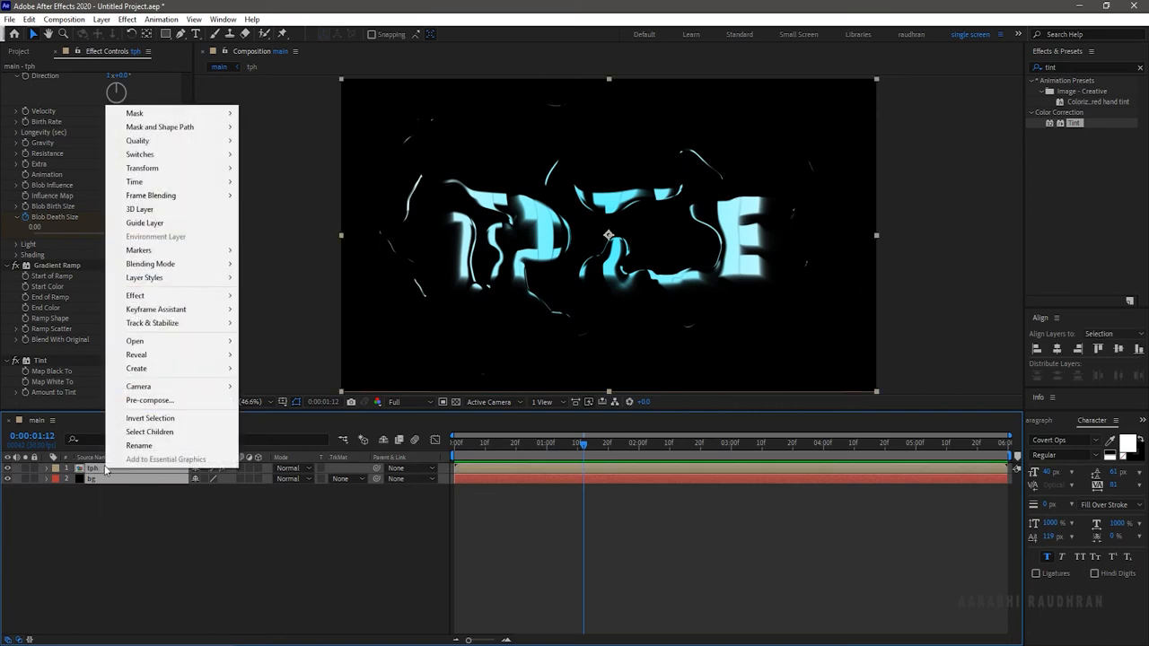
click(150, 400)
text(oil or water)
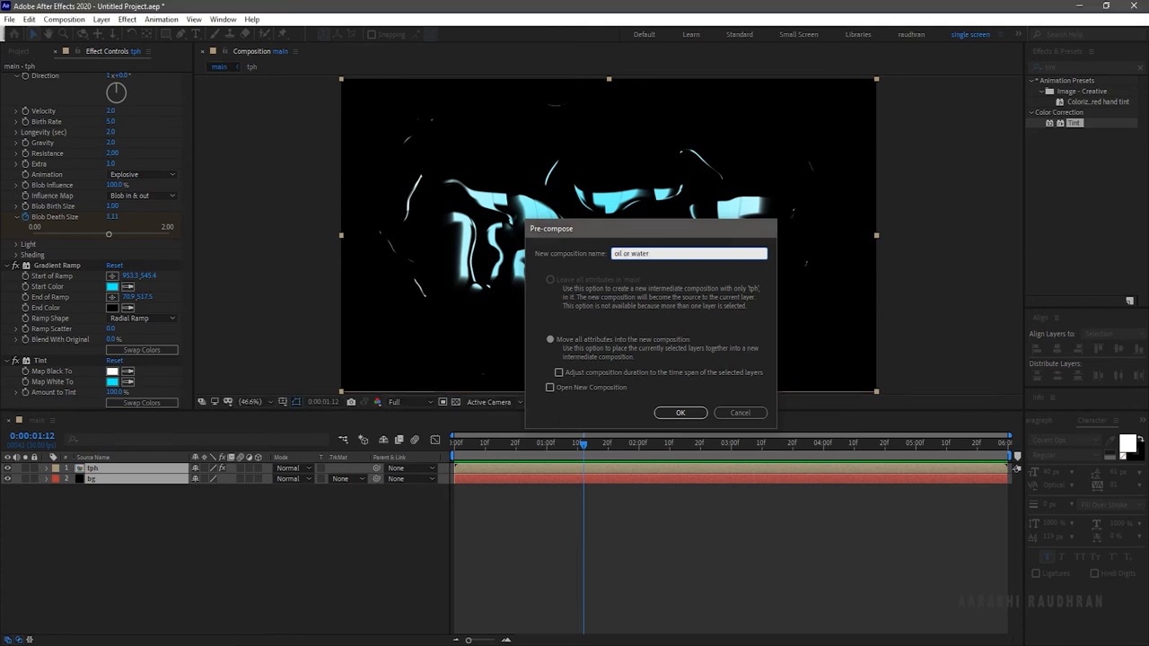
click(680, 413)
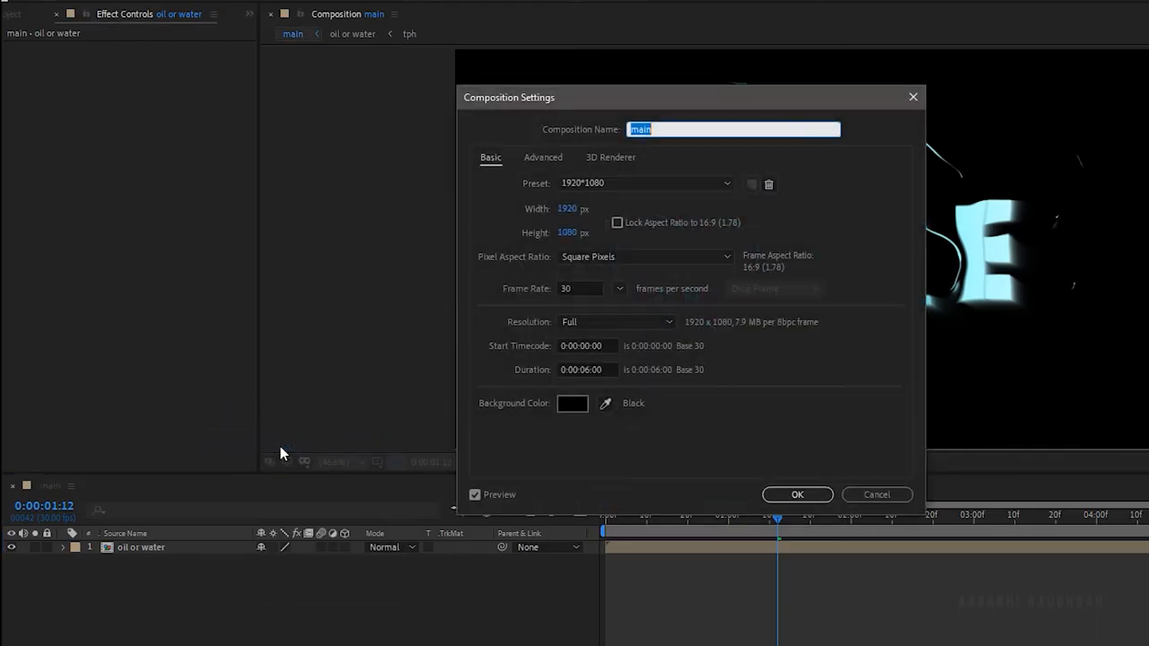
click(587, 370)
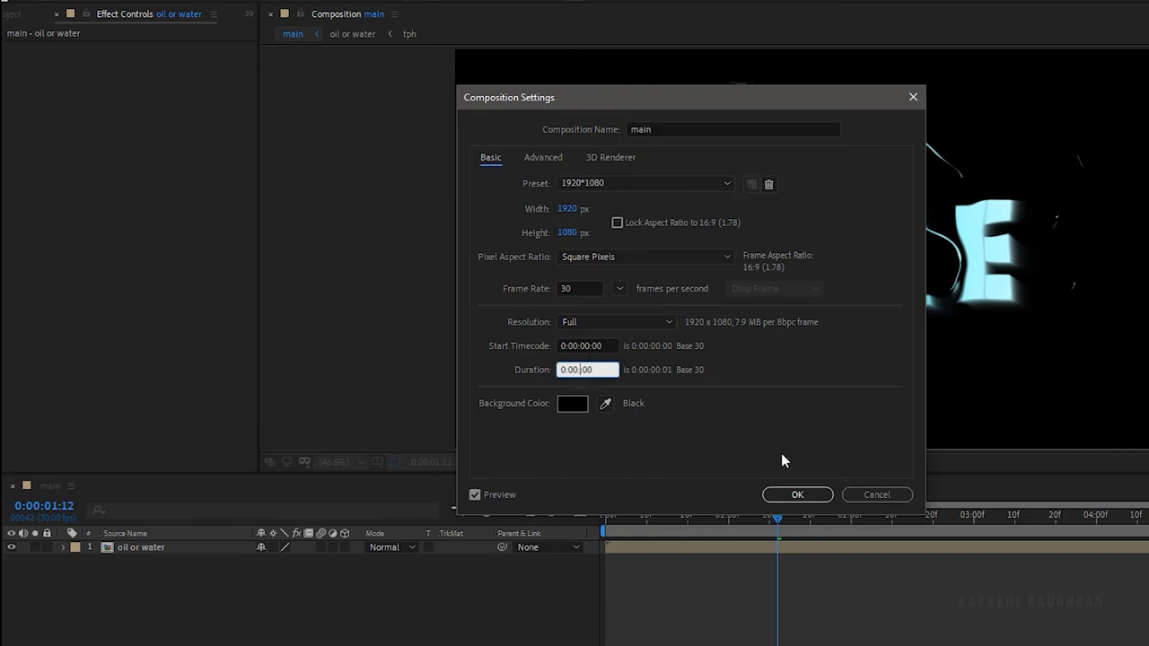
click(798, 495)
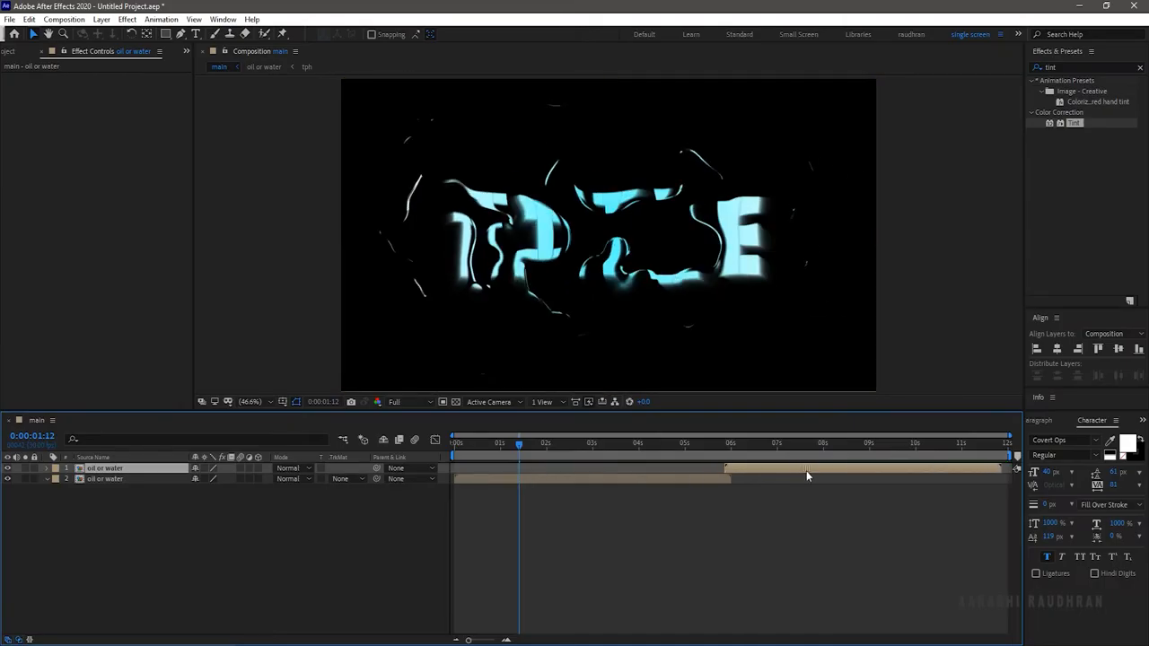
Time-reverse the later 'oil or water' copy and preview the animation
right_click(808, 475)
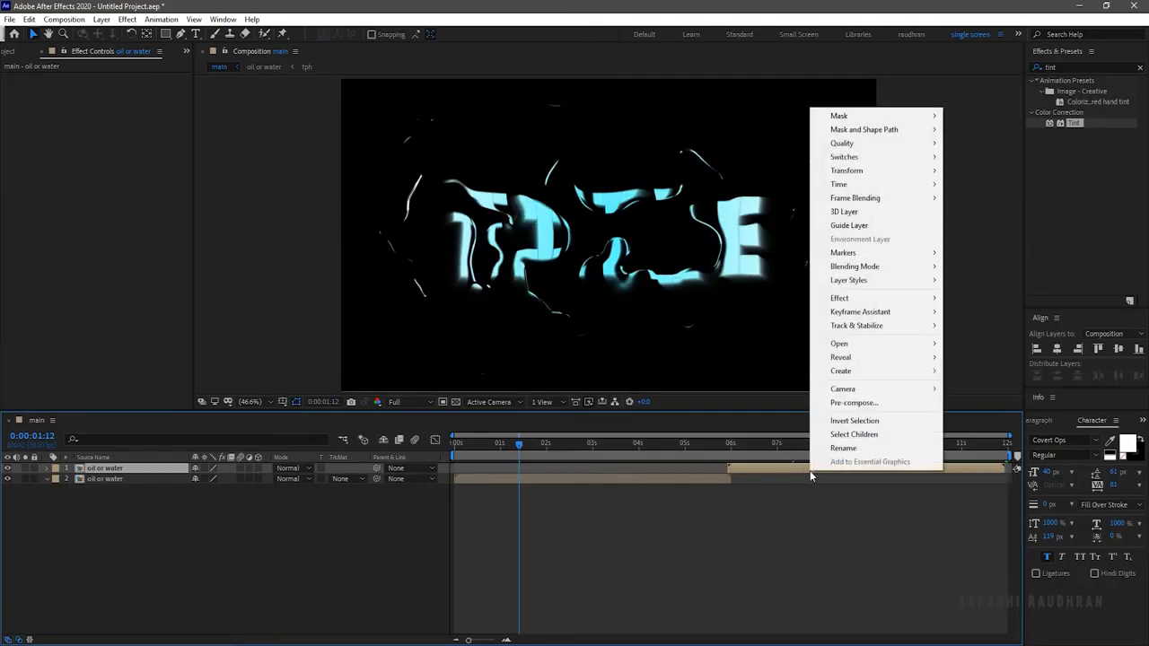
mouse_move(838, 184)
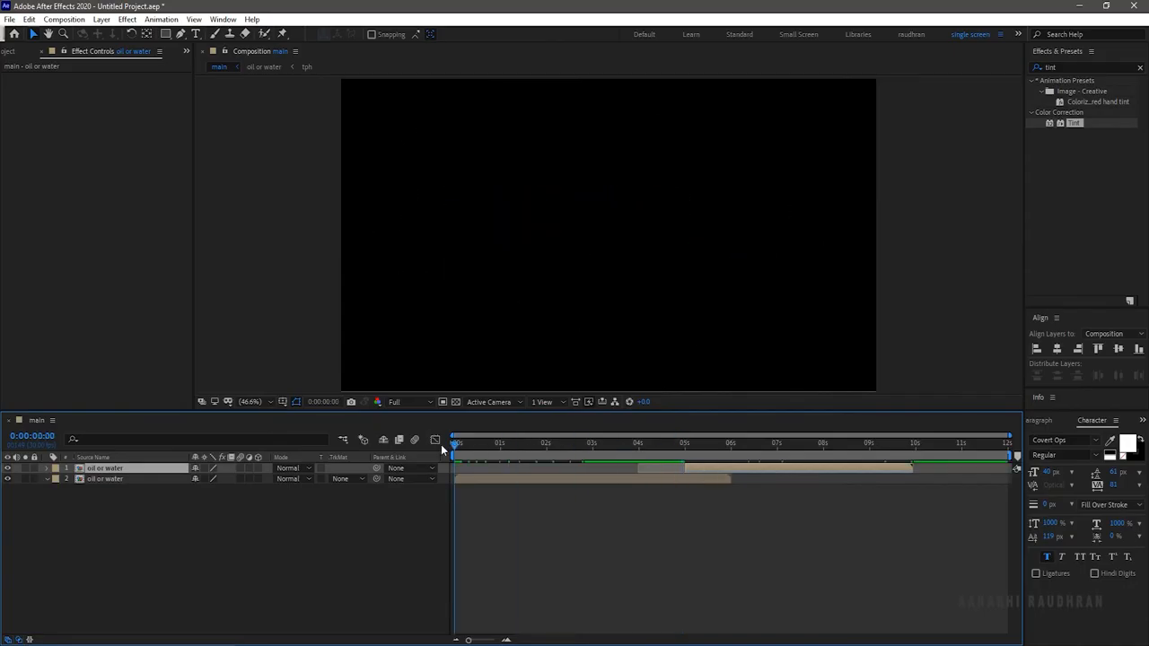
click(527, 442)
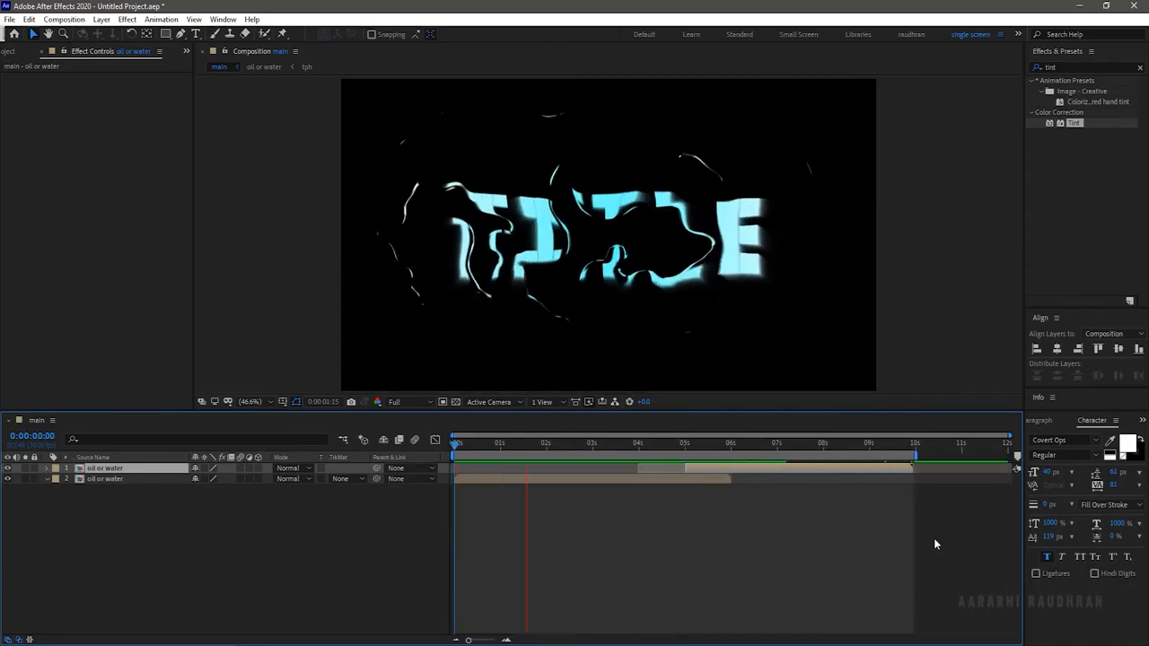